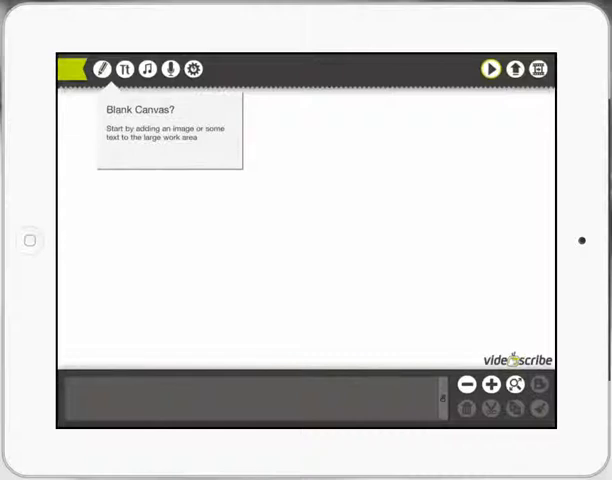
# - Insert the hand-holding-card image from the Business library onto the blank canvas
pyautogui.click(100, 70)
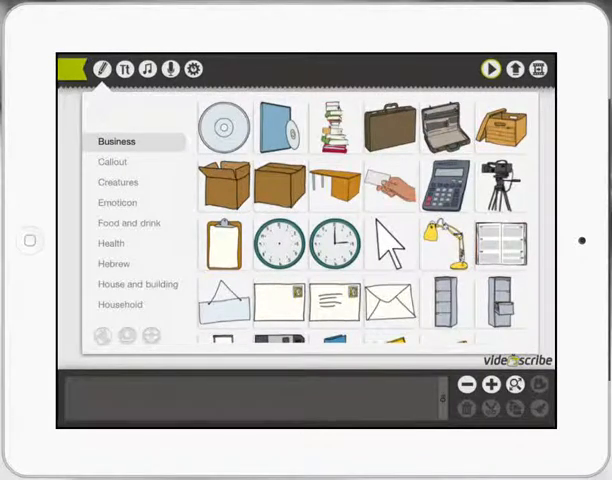
pyautogui.scroll(-3)
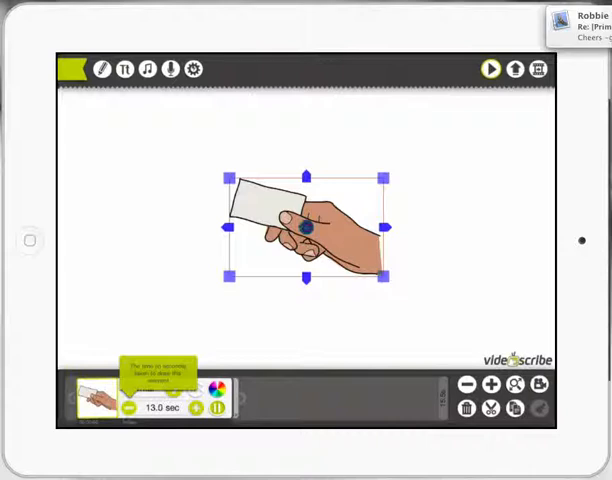
# - Change the hand-and-card image's drawing duration from its timeline thumbnail
pyautogui.click(132, 408)
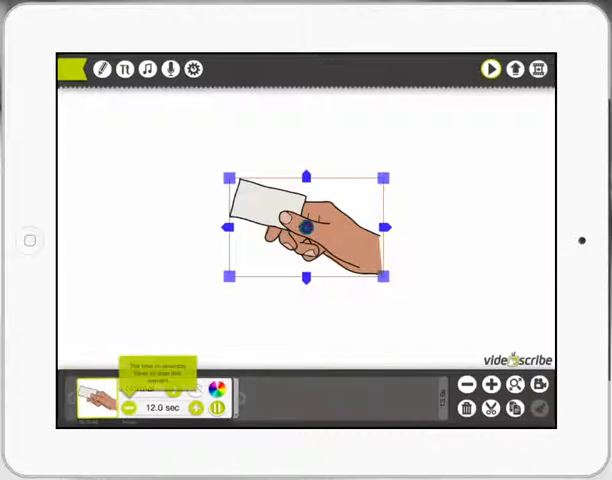
pyautogui.click(132, 408)
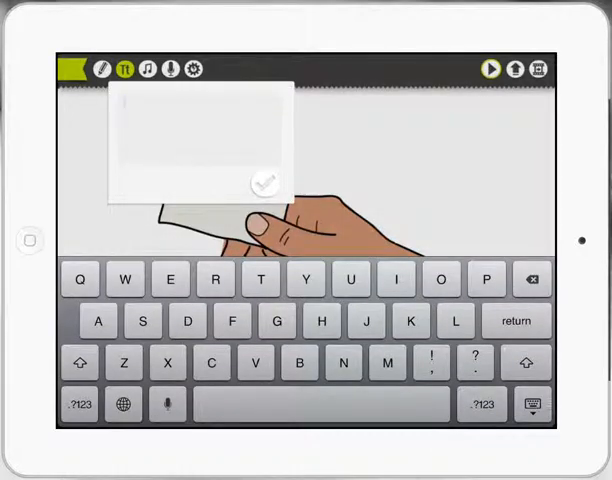
# - Add a text element reading 'welcome teachers' onto the card
pyautogui.write('welcome')
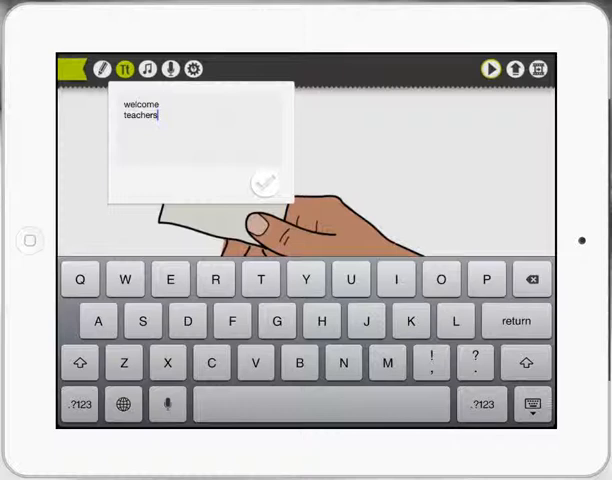
pyautogui.click(260, 184)
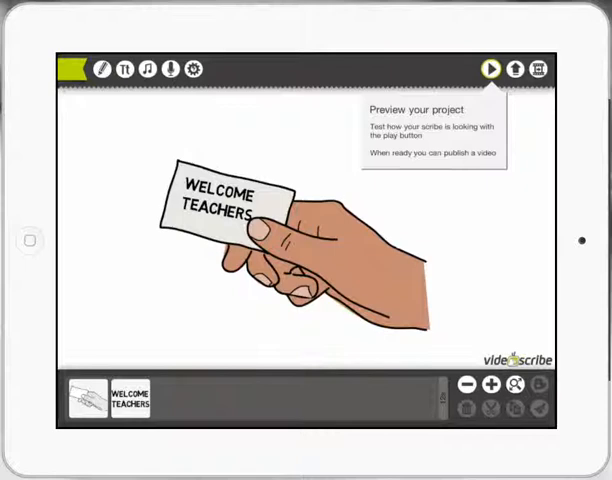
# - Preview the scribe showing the WELCOME TEACHERS card being drawn
pyautogui.click(494, 68)
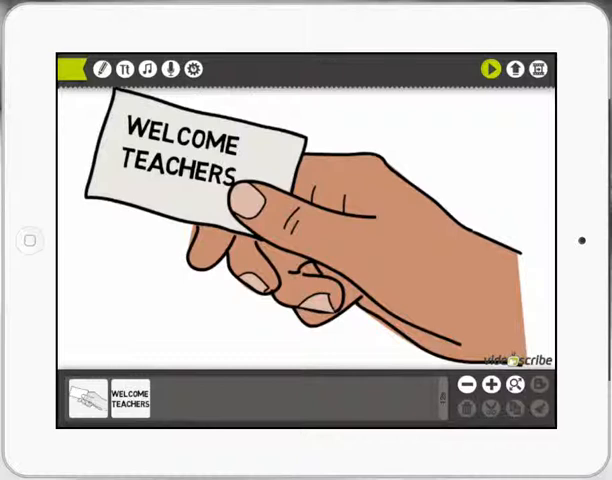
# - Stop the preview and return to the full hand-and-card scene
pyautogui.click(100, 404)
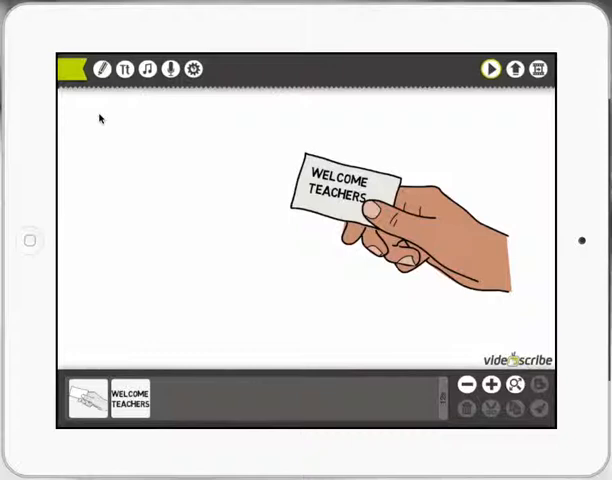
pyautogui.moveTo(76, 132)
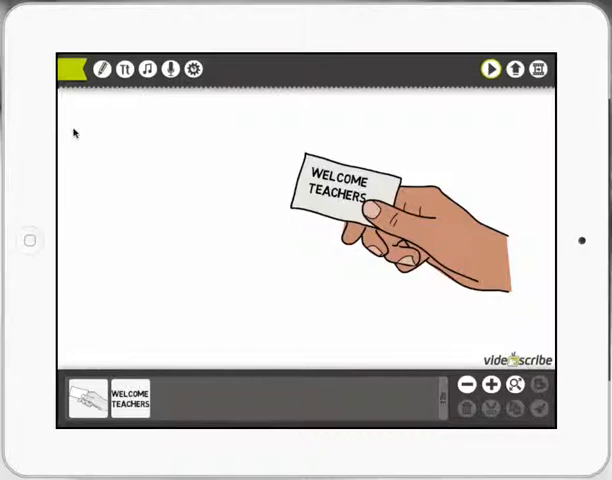